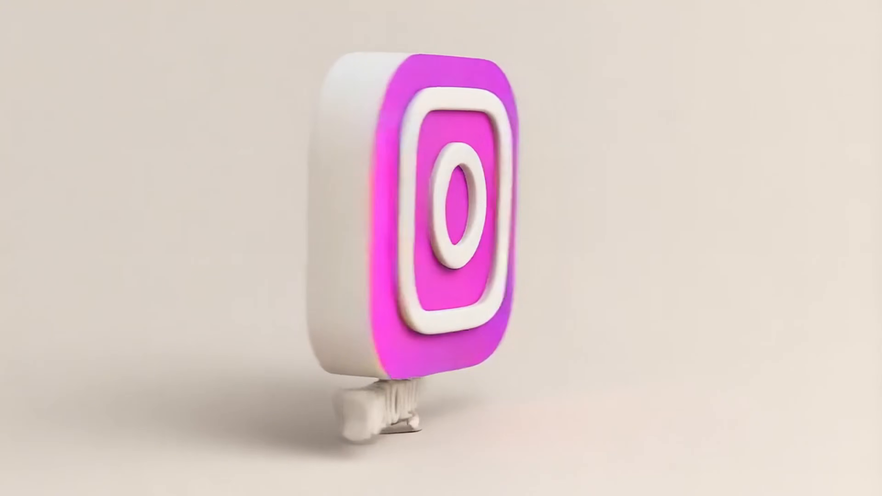
Bring up the VideoGen home page in the browser
{"action": "left_click", "coordinate": [864, 479]}
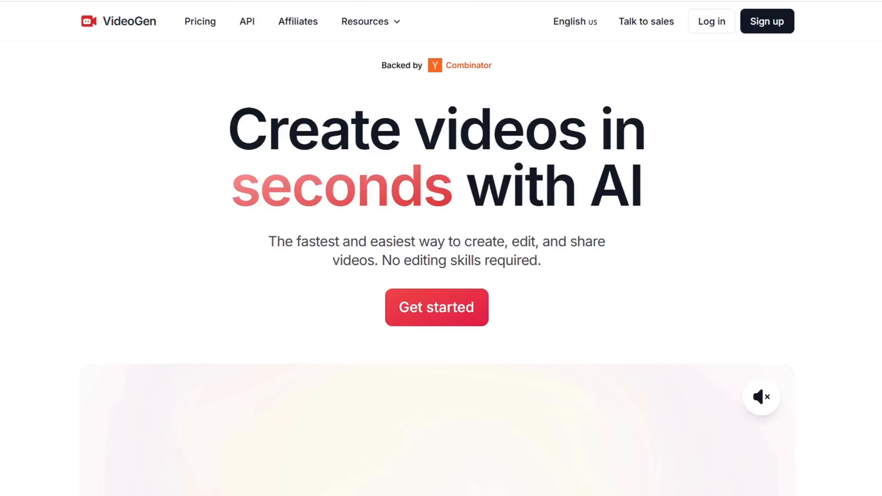
Submit the Raven Hill manor prompt, generate the video, and reach the Copyright Free Music library
{"action": "left_click", "coordinate": [436, 307]}
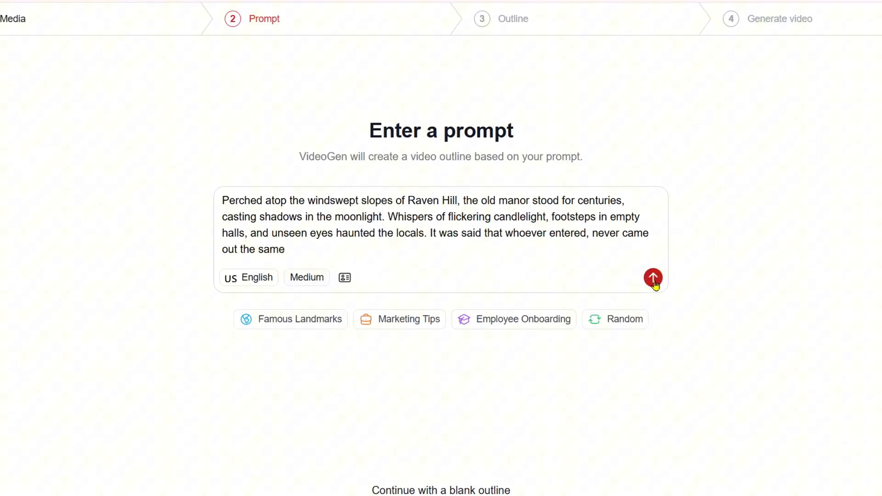
{"action": "left_click", "coordinate": [654, 278]}
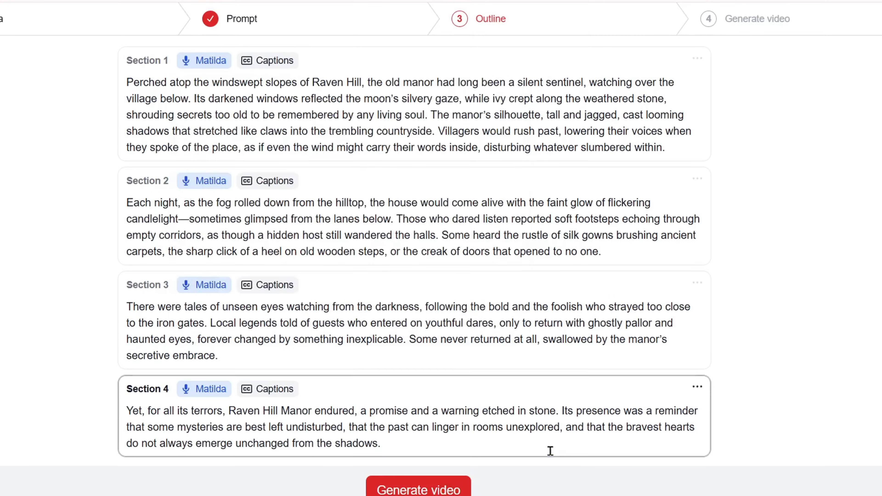
{"action": "left_click", "coordinate": [418, 487]}
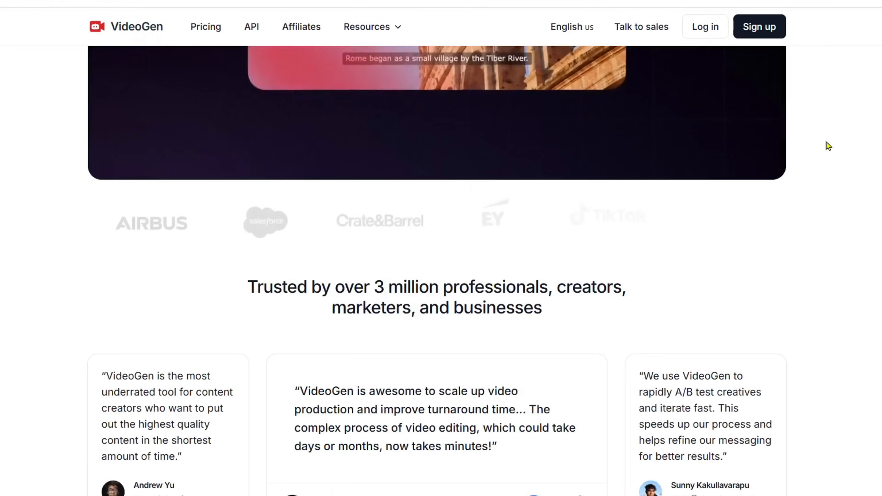
{"action": "scroll", "scroll_direction": "down", "scroll_amount": 3}
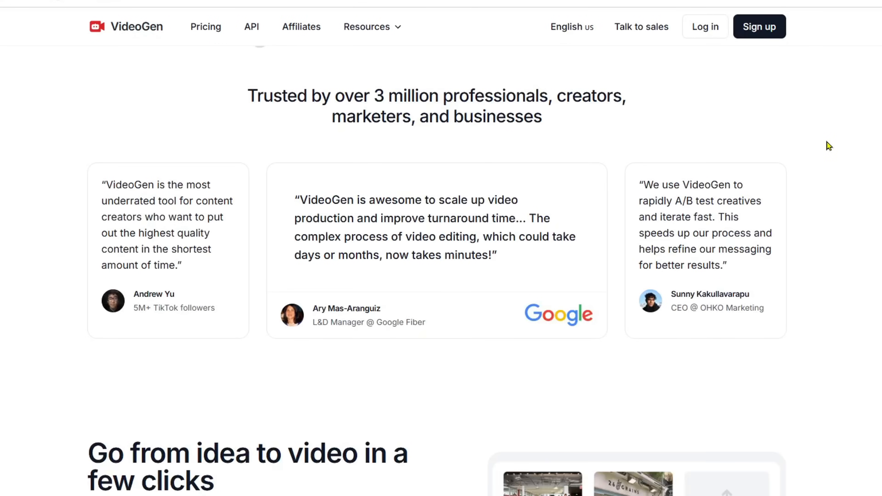
{"action": "scroll", "scroll_direction": "down", "scroll_amount": 3}
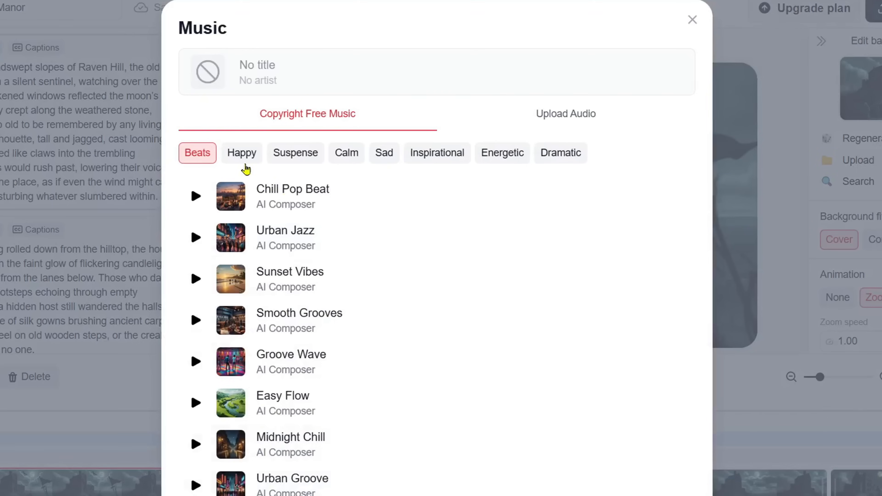
Switch the video's aspect ratio to Landscape 16:9
{"action": "left_click", "coordinate": [692, 19]}
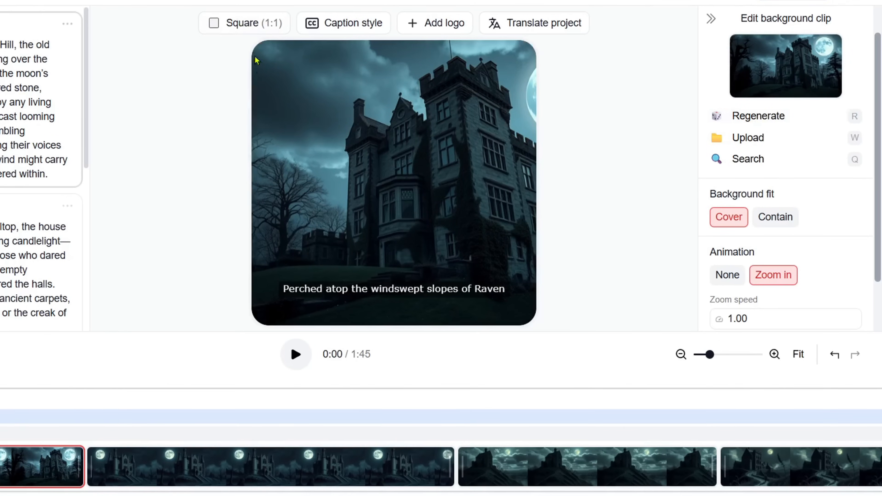
{"action": "left_click", "coordinate": [244, 23]}
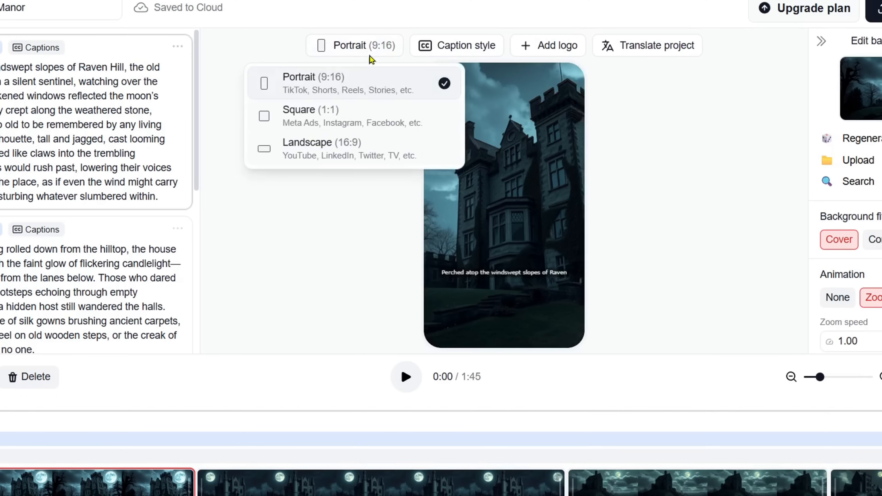
{"action": "left_click", "coordinate": [322, 149]}
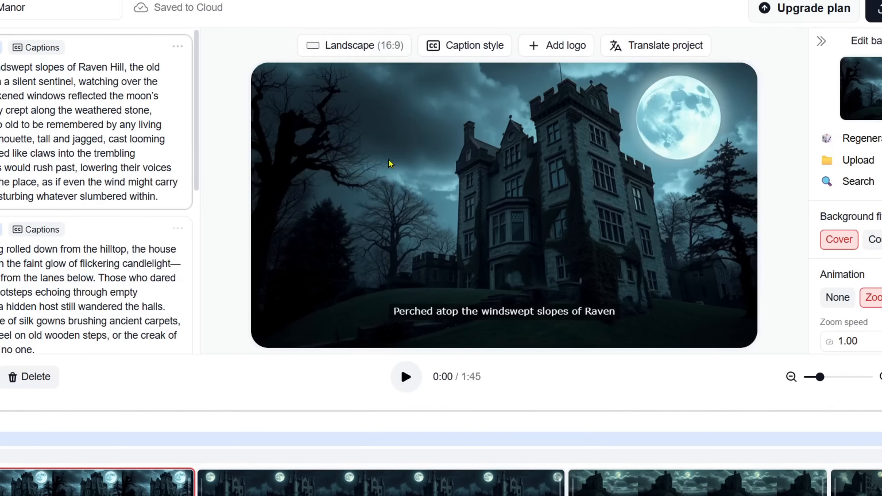
{"action": "mouse_move", "coordinate": [273, 378]}
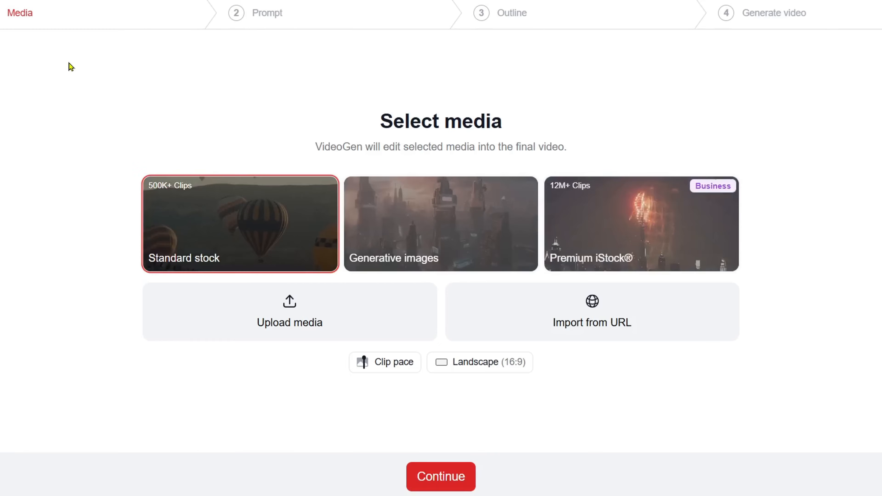
Select Generative images as the media and continue to the prompt step
{"action": "left_click", "coordinate": [440, 220]}
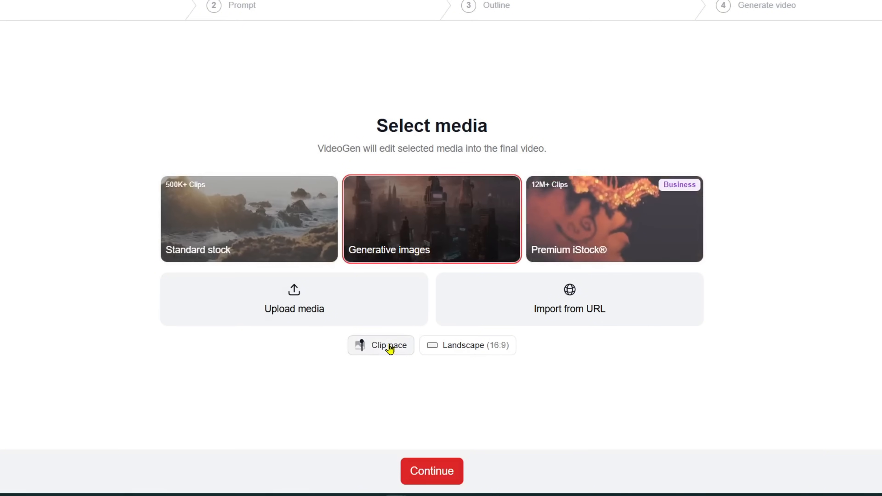
{"action": "left_click", "coordinate": [381, 345]}
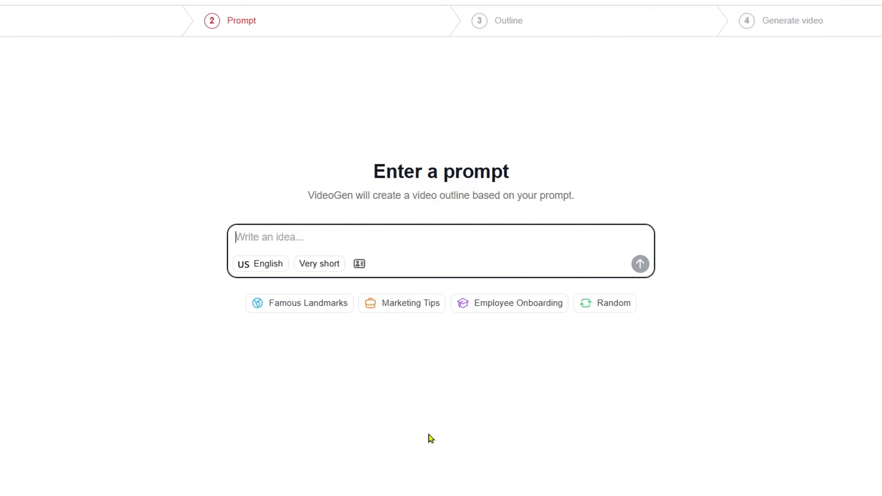
Enter the 'Perched atop the windswept slopes of Raven Hill...' prompt at Medium length and generate the video
{"action": "type", "text": "Perched atop the windswept slopes of Raven Hill, the old manor stood for centuries, casting shadows in the moonlight. Whispers of flickering candlelight, footsteps in empty halls, and unseen eyes haunted the locals. It was said that whoever entered, never came out the same"}
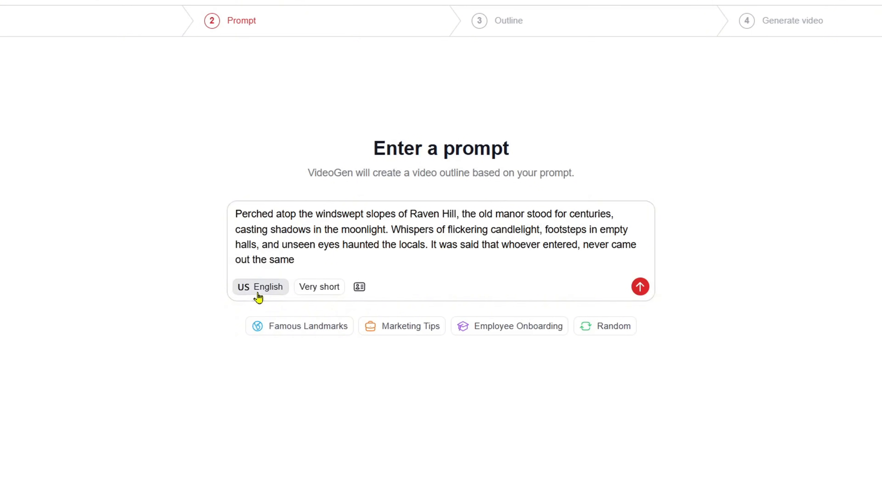
{"action": "left_click", "coordinate": [319, 287]}
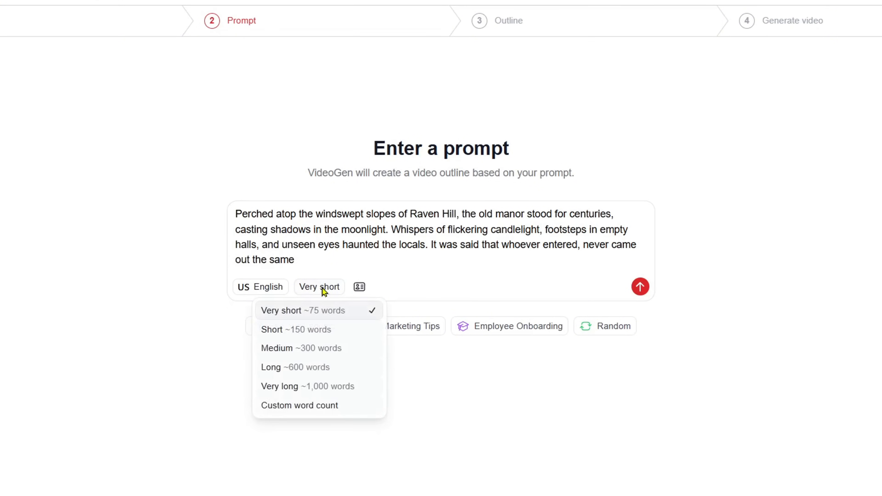
{"action": "mouse_move", "coordinate": [374, 366]}
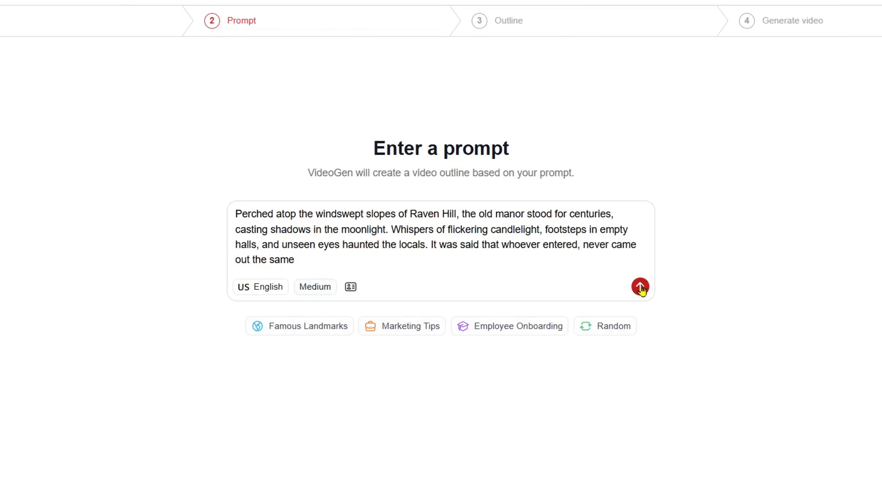
{"action": "left_click", "coordinate": [640, 287]}
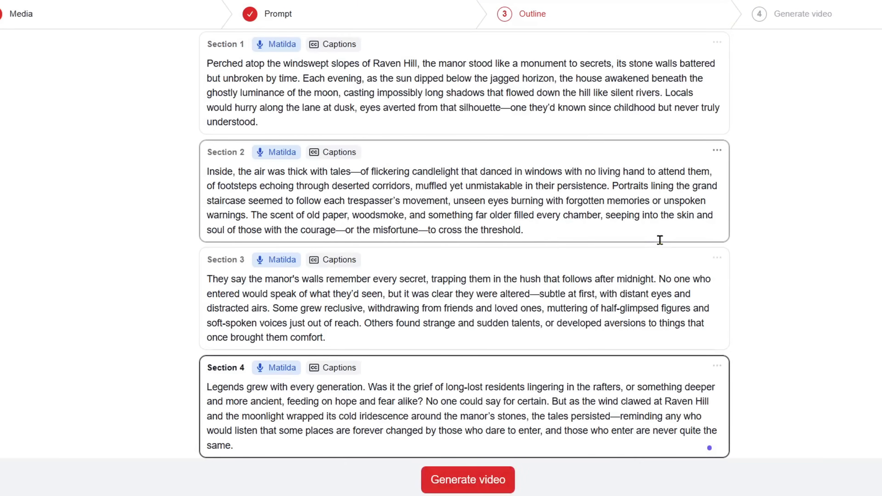
{"action": "left_click", "coordinate": [468, 480]}
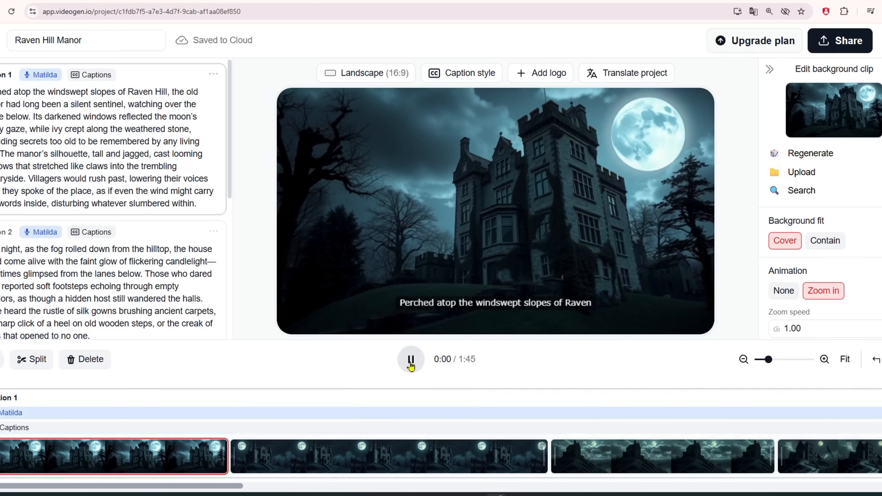
Pause the preview and regenerate the second scene's picture into a new manor image
{"action": "left_click", "coordinate": [410, 359]}
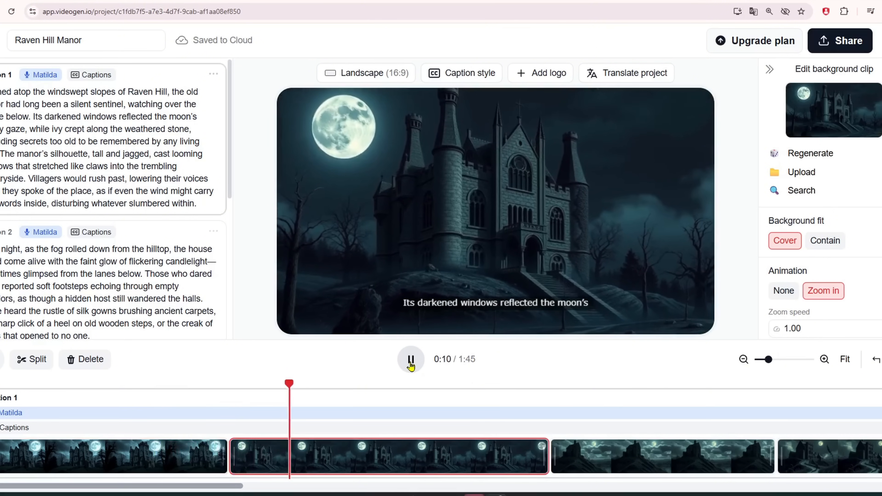
{"action": "left_click", "coordinate": [410, 359]}
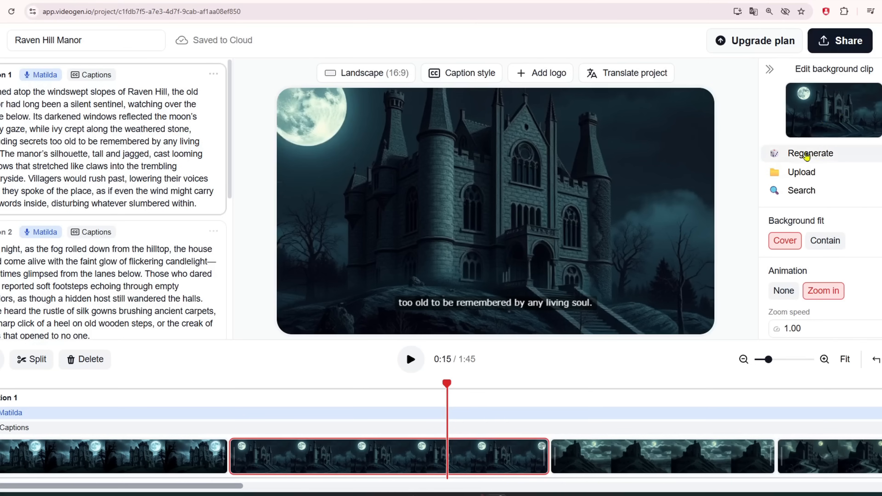
{"action": "left_click", "coordinate": [810, 153]}
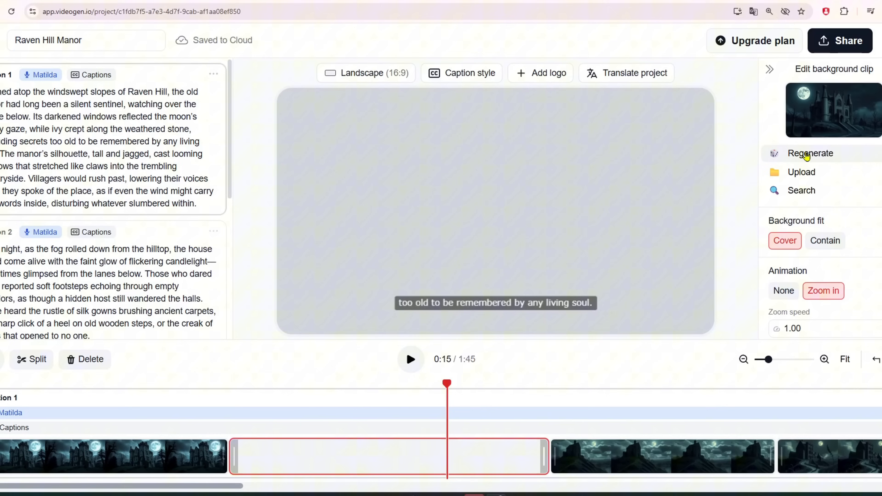
{"action": "left_click", "coordinate": [811, 153]}
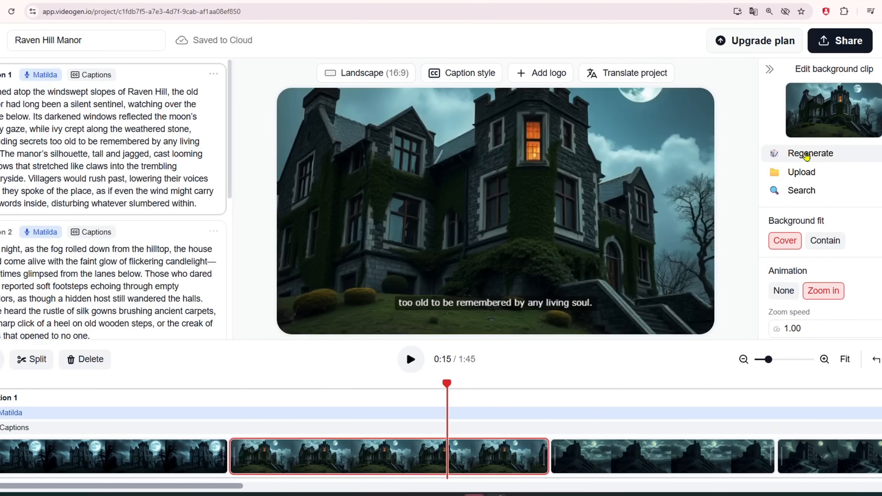
Select the third scene and regenerate its picture as well
{"action": "left_click", "coordinate": [662, 456]}
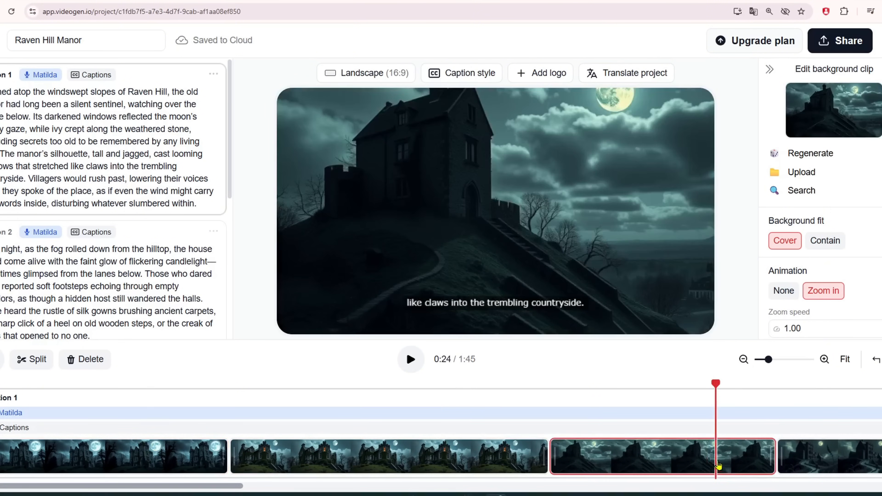
{"action": "left_click", "coordinate": [810, 153]}
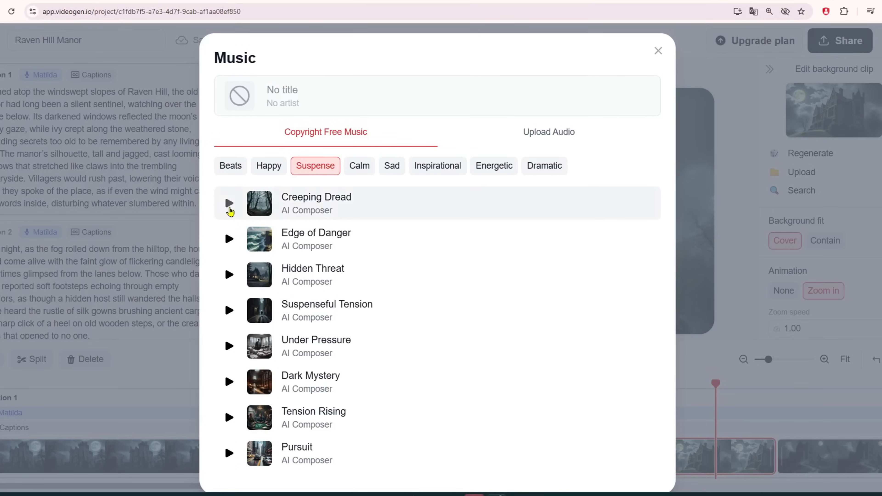
Pick the Edge of Danger track, apply the YouTube Shorts caption preset, and set Portrait 9:16
{"action": "left_click", "coordinate": [229, 238]}
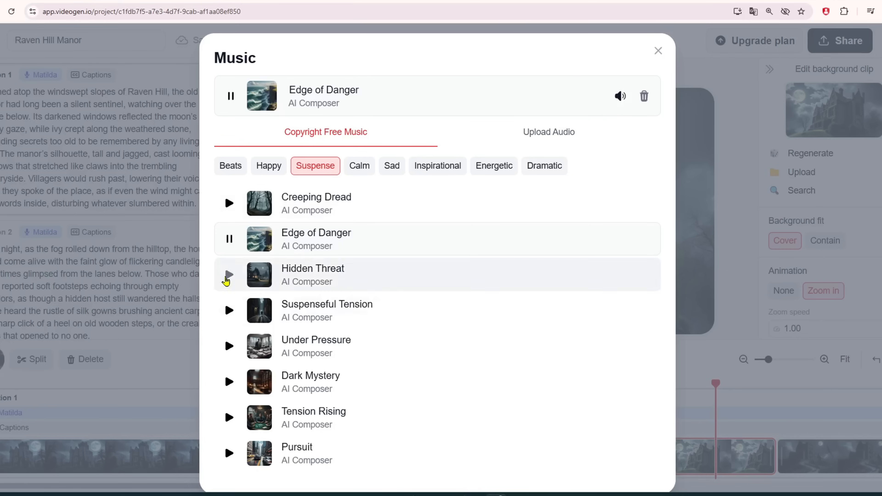
{"action": "left_click", "coordinate": [657, 51]}
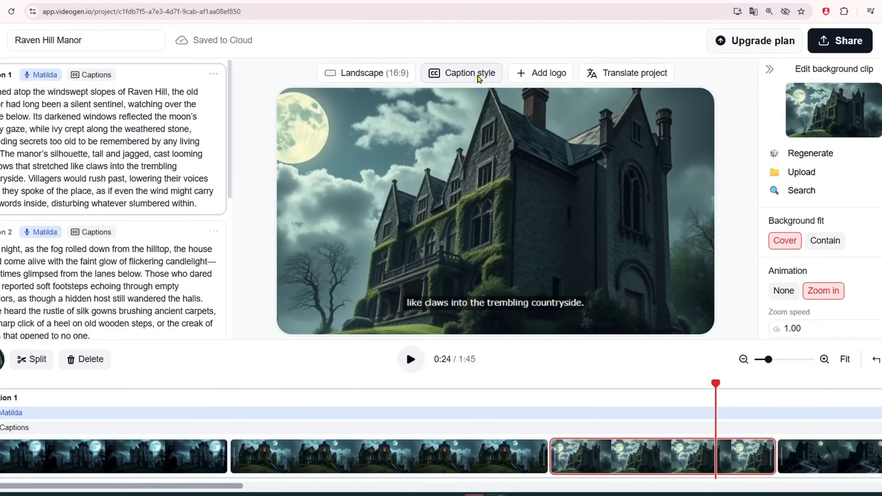
{"action": "left_click", "coordinate": [461, 72]}
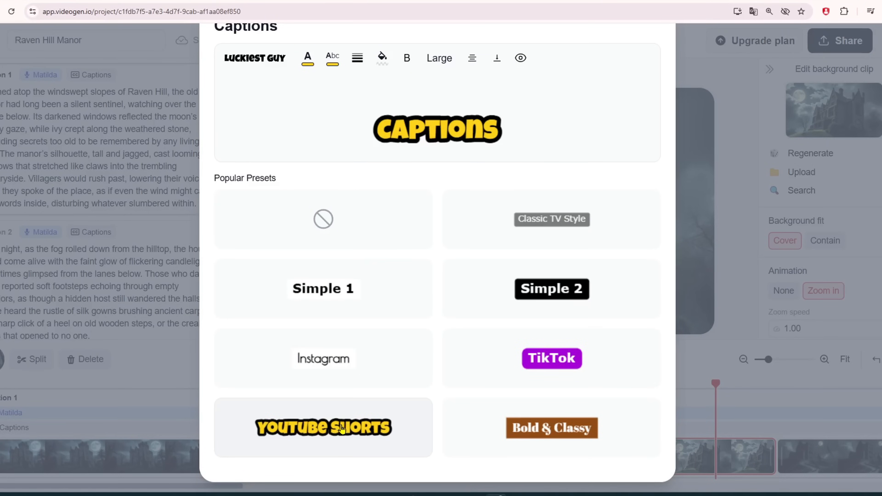
{"action": "mouse_move", "coordinate": [496, 58]}
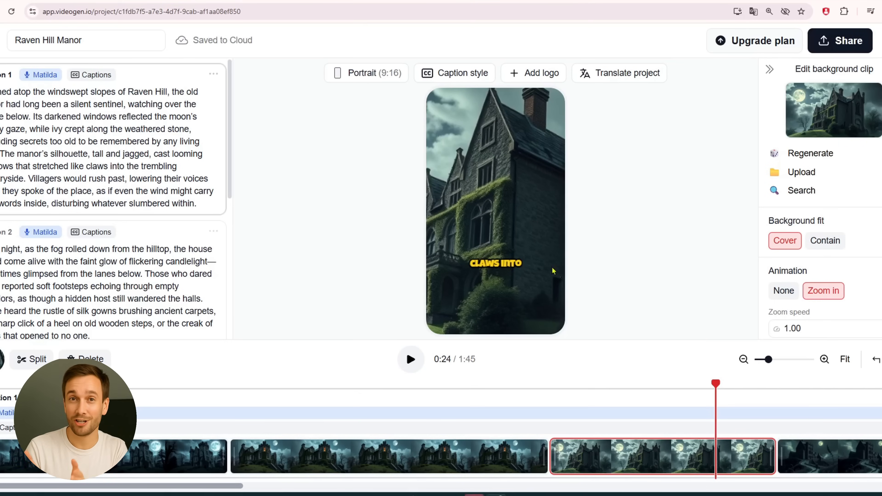
{"action": "left_click", "coordinate": [366, 72]}
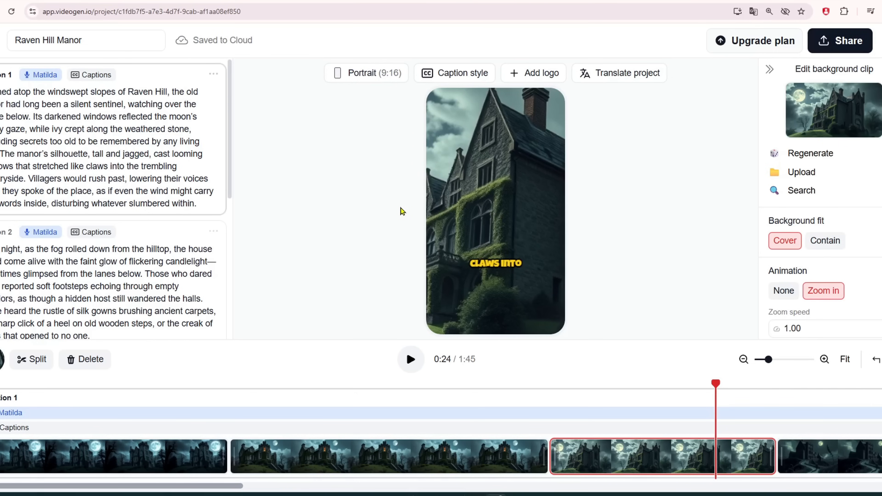
Export the Raven Hill Manor video at 4K resolution from the Share panel
{"action": "left_click", "coordinate": [840, 41]}
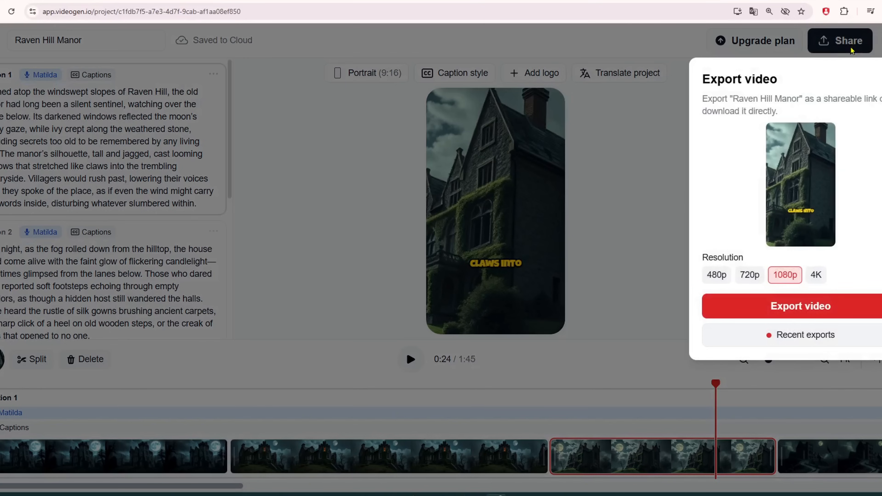
{"action": "left_click", "coordinate": [816, 275]}
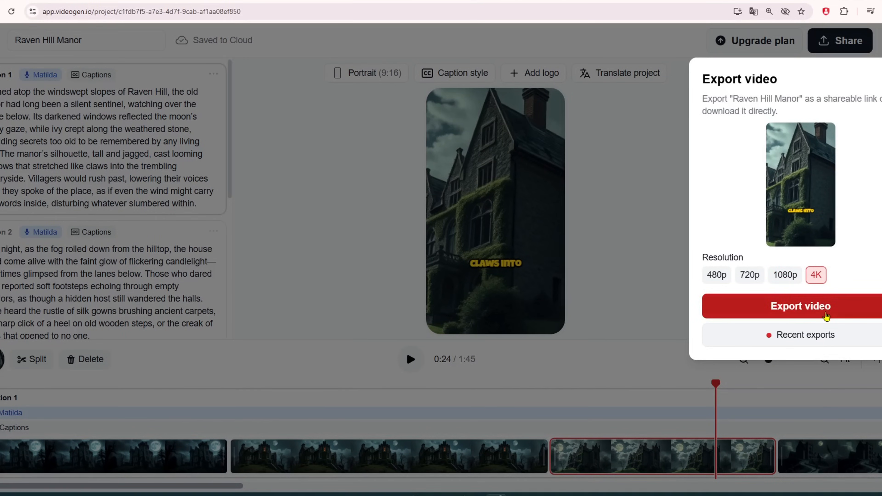
{"action": "left_click", "coordinate": [800, 306]}
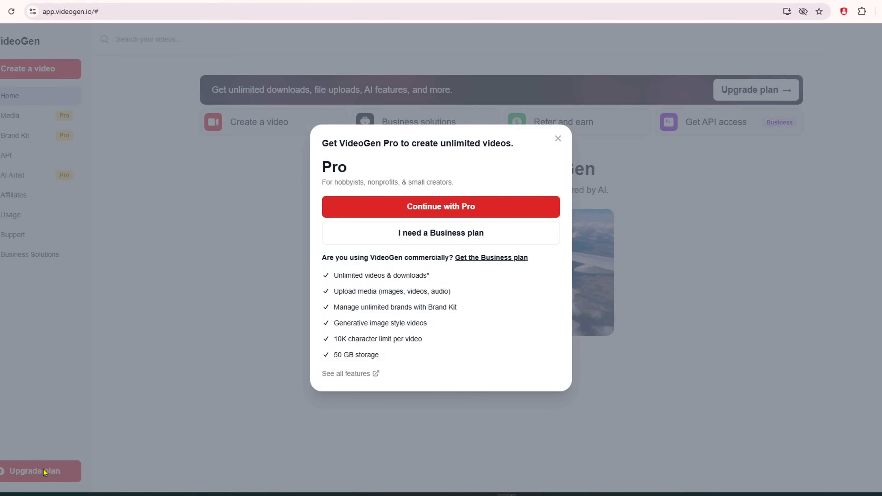
Continue with Pro, show prices in USD instead of VND, and choose the $24 monthly plan
{"action": "left_click", "coordinate": [440, 207]}
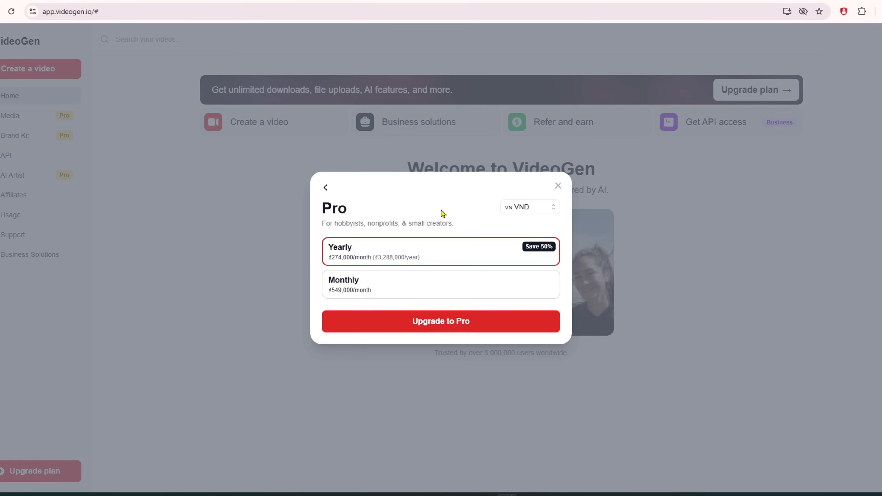
{"action": "left_click", "coordinate": [528, 206]}
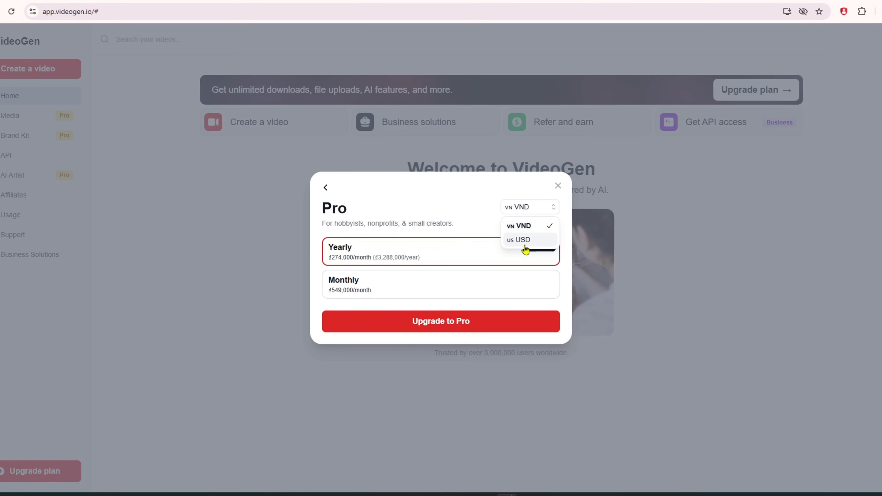
{"action": "left_click", "coordinate": [517, 240]}
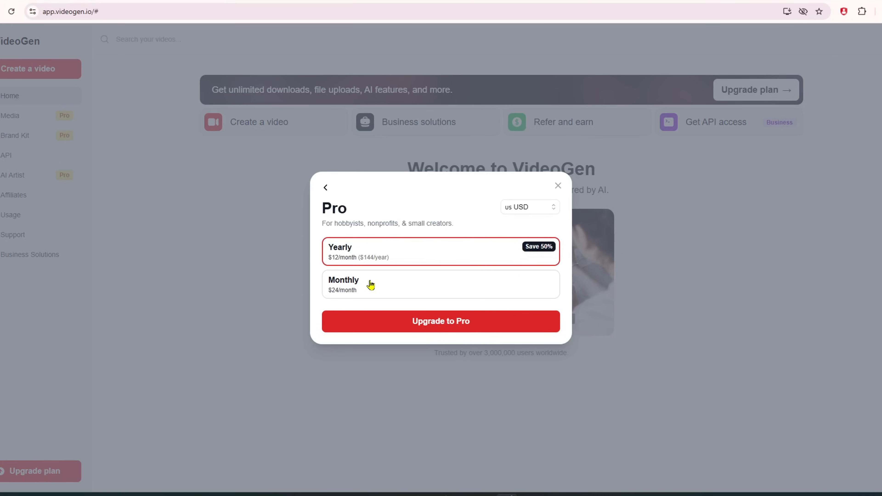
{"action": "left_click", "coordinate": [441, 284]}
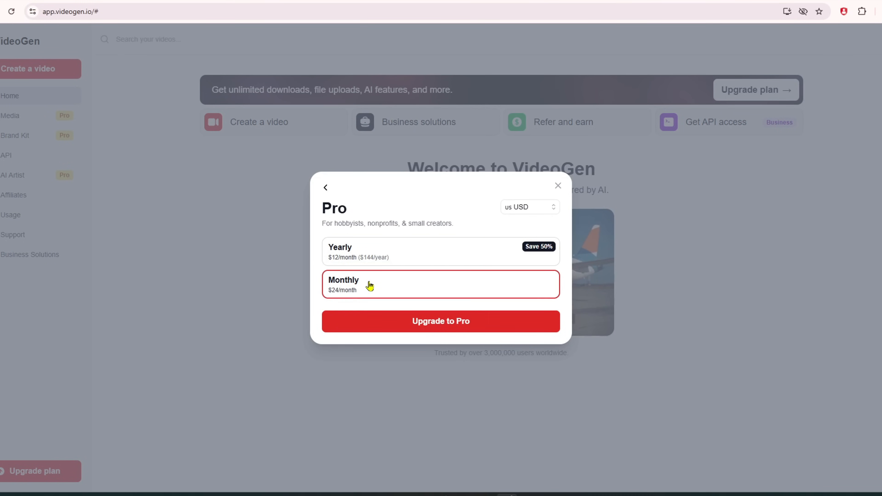